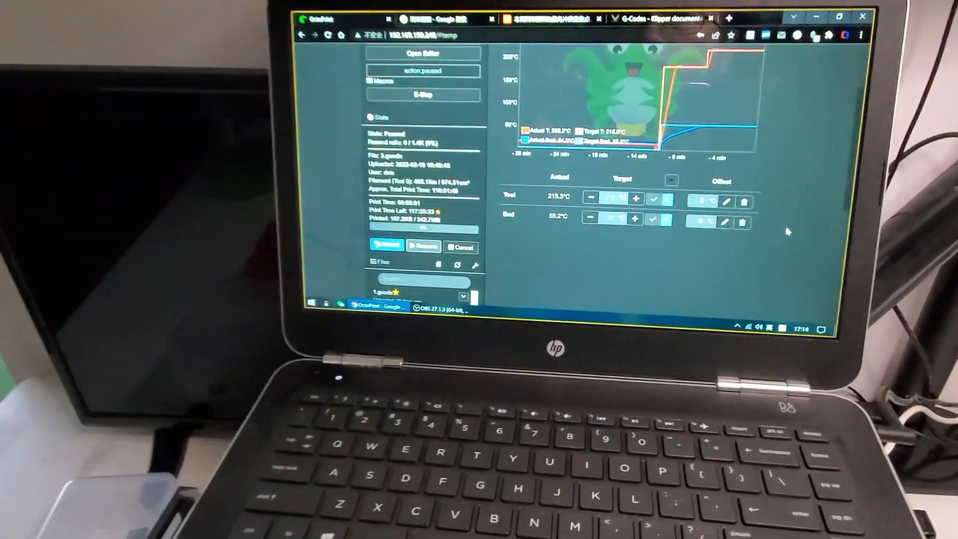
# Open printer.cfg in OctoPrint's editor via Open Editor
pyautogui.click(662, 48)
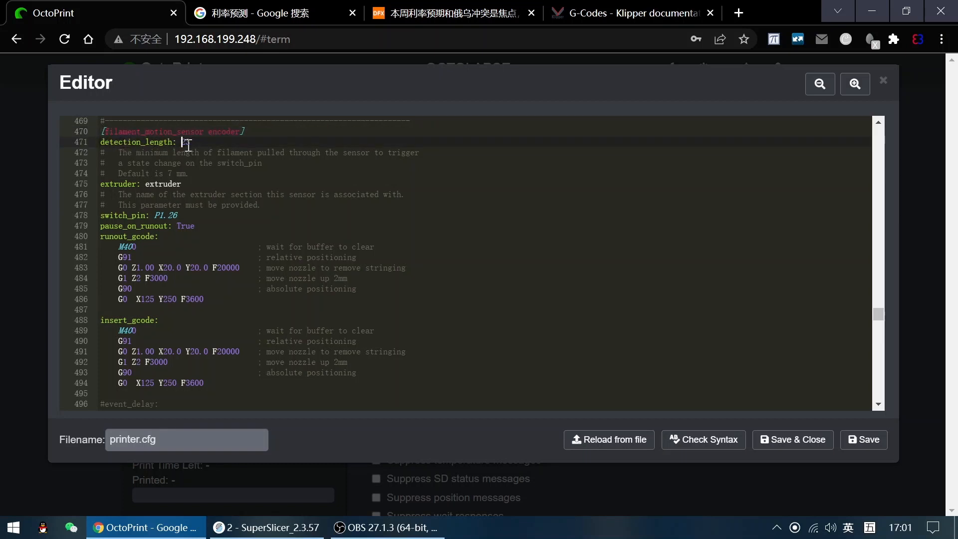
# Set detection_length to 23 in the filament motion sensor section
pyautogui.write('23')
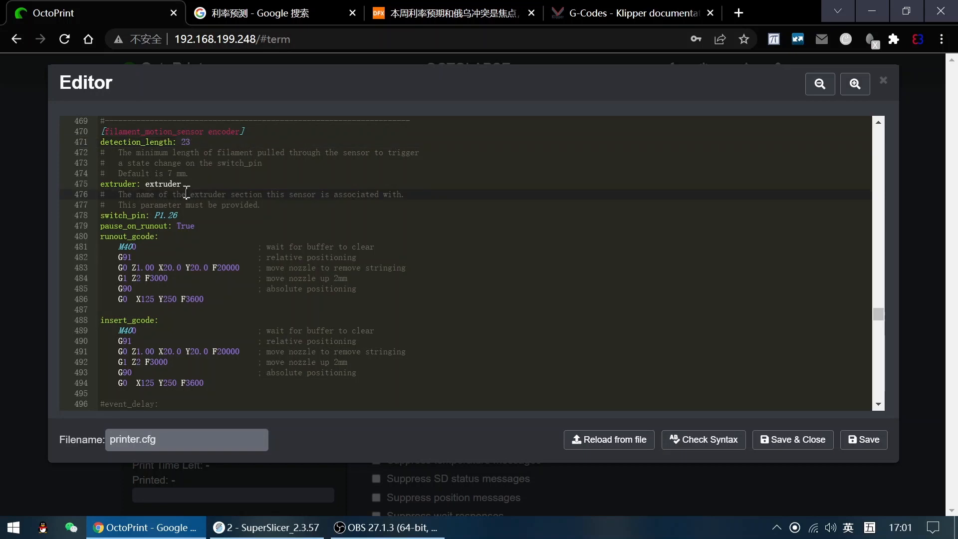
pyautogui.scroll(-3)
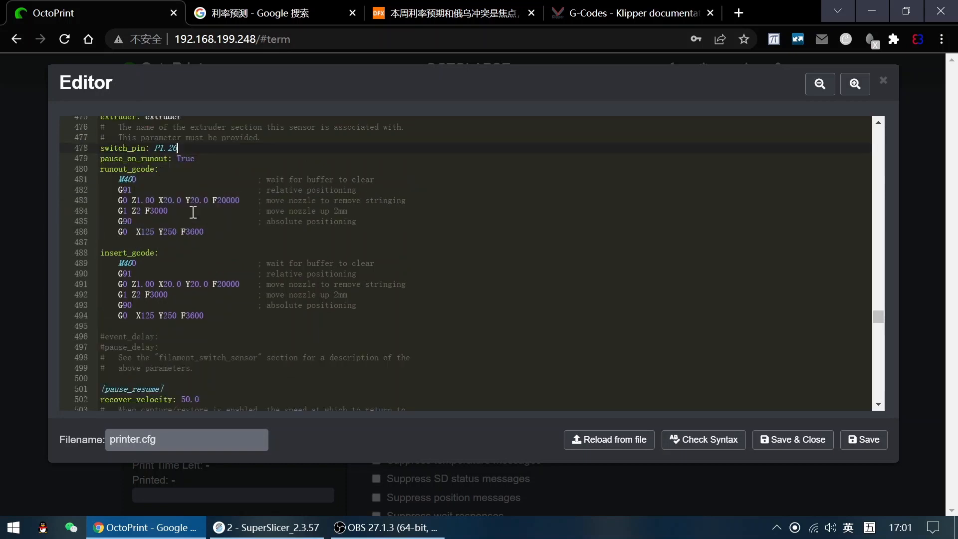